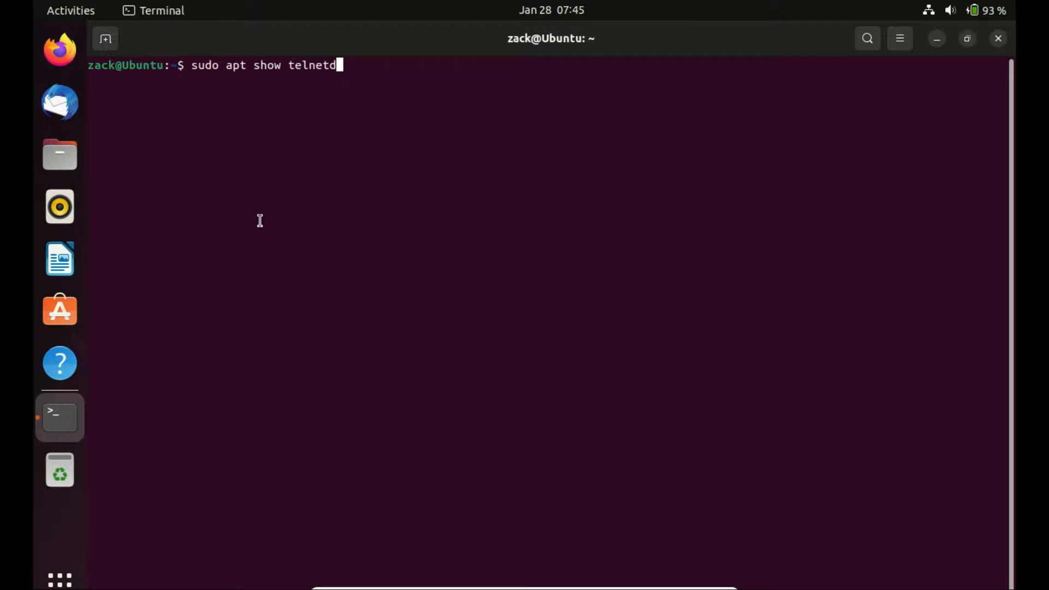
# Show the telnetd package details with 'sudo apt show telnetd', supplying the sudo password.
pyautogui.press('Return')
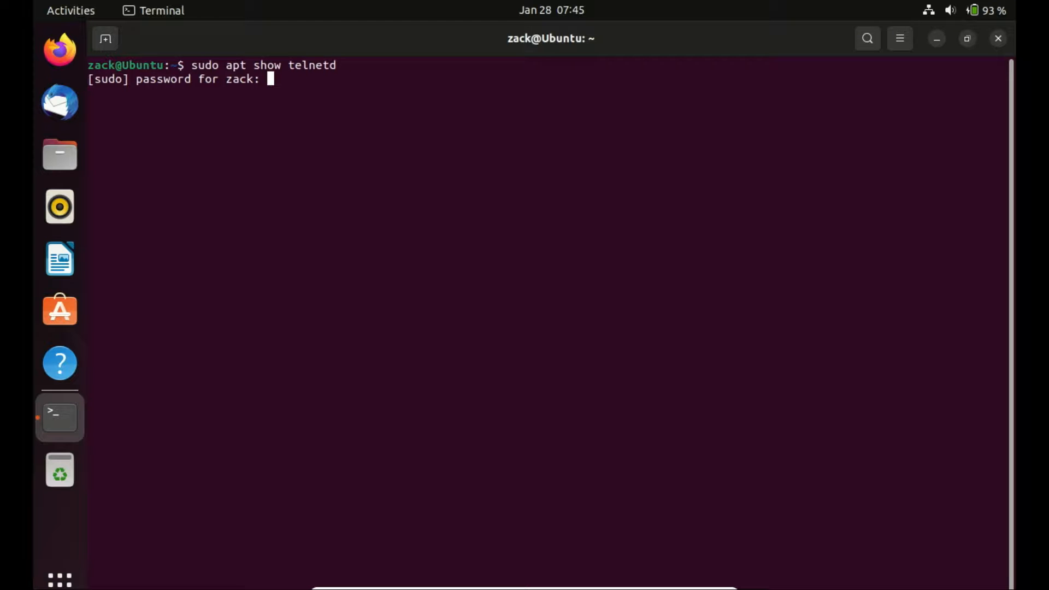
pyautogui.press('Return')
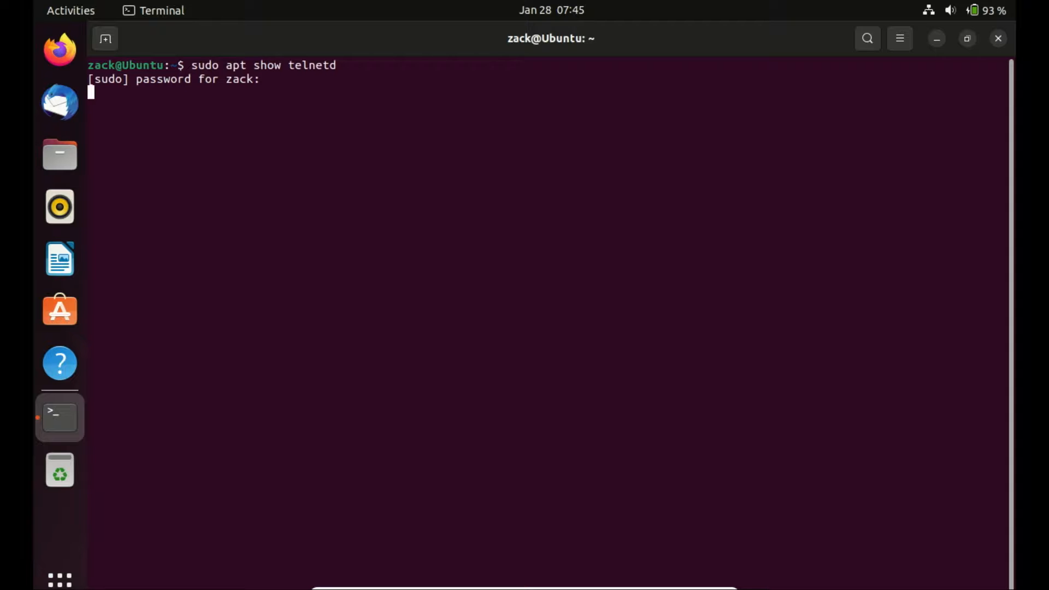
pyautogui.press('Return')
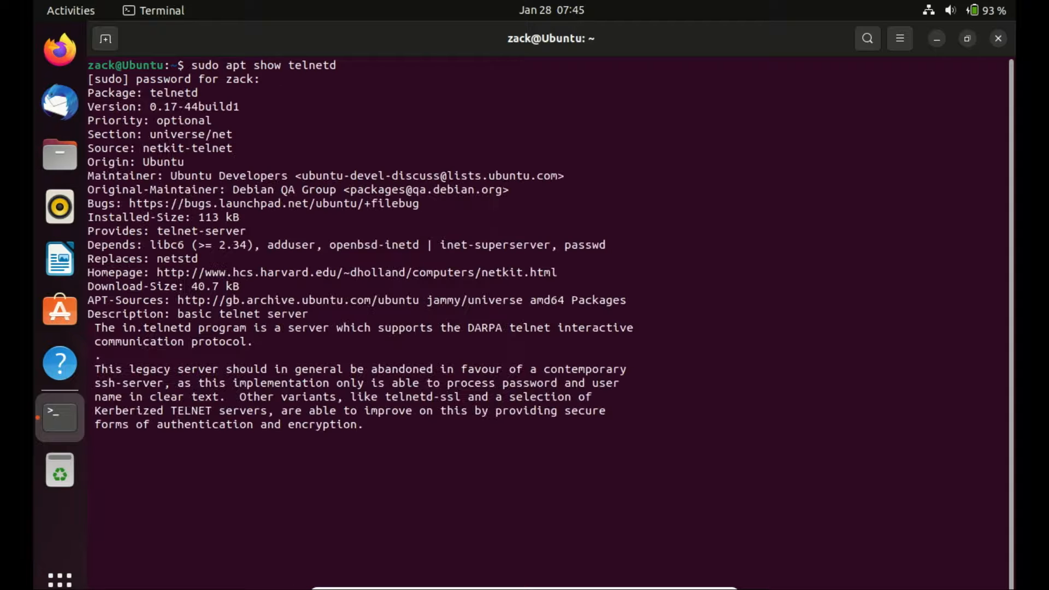
pyautogui.press('Return')
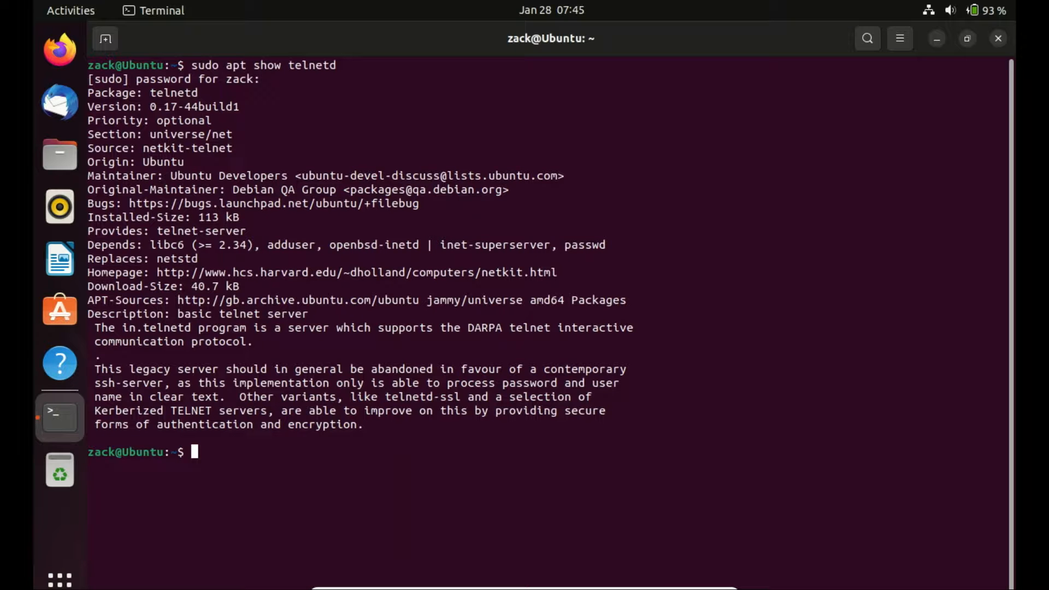
# Install telnetd (pulling in tcpd and openbsd-inetd), confirm with y, and clear the screen.
pyautogui.write('sudo apt install telnetd')
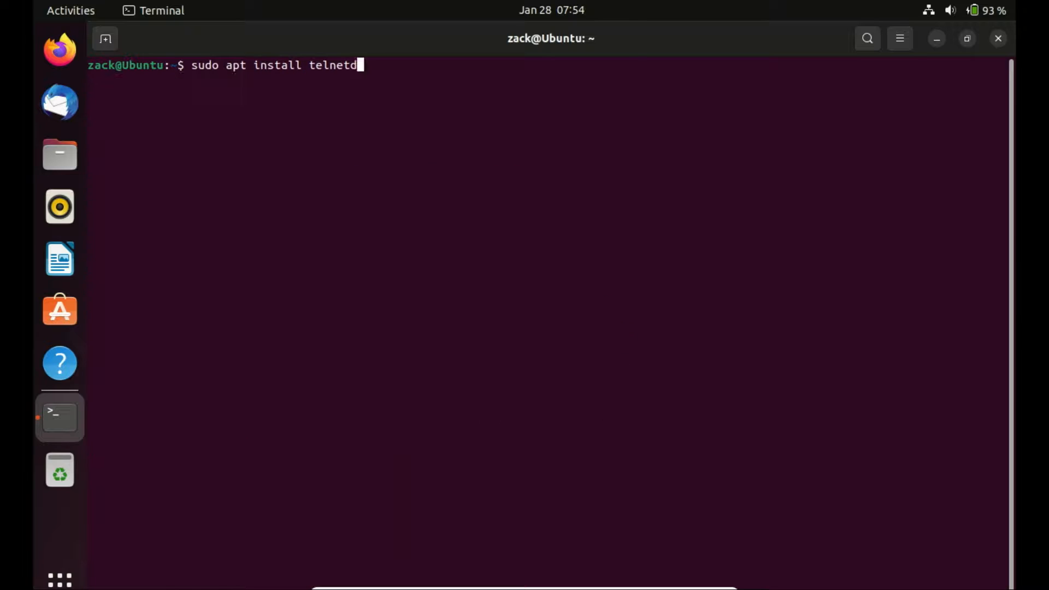
pyautogui.press('Return')
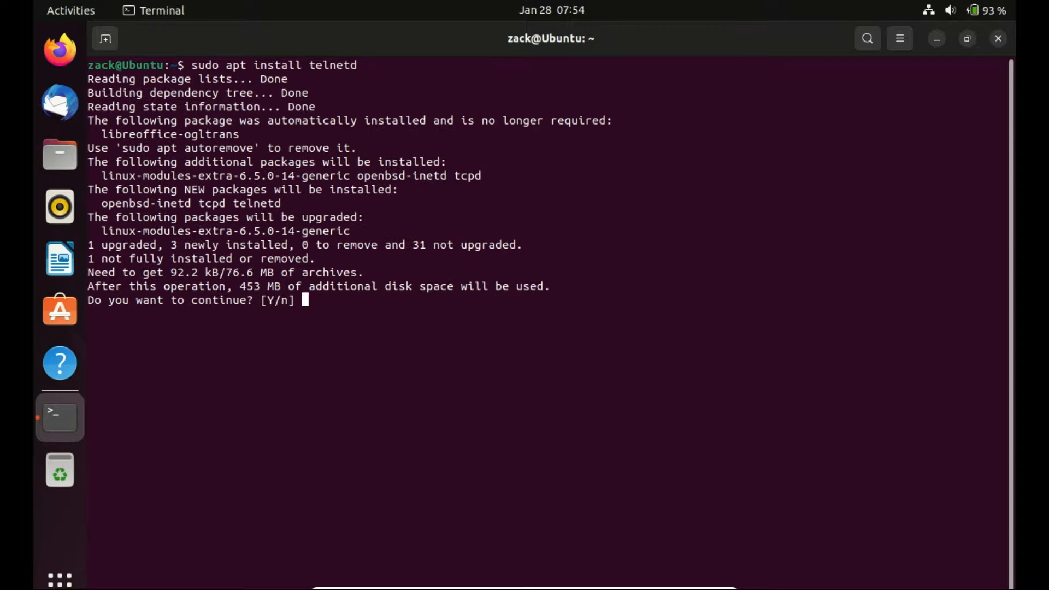
pyautogui.write('y')
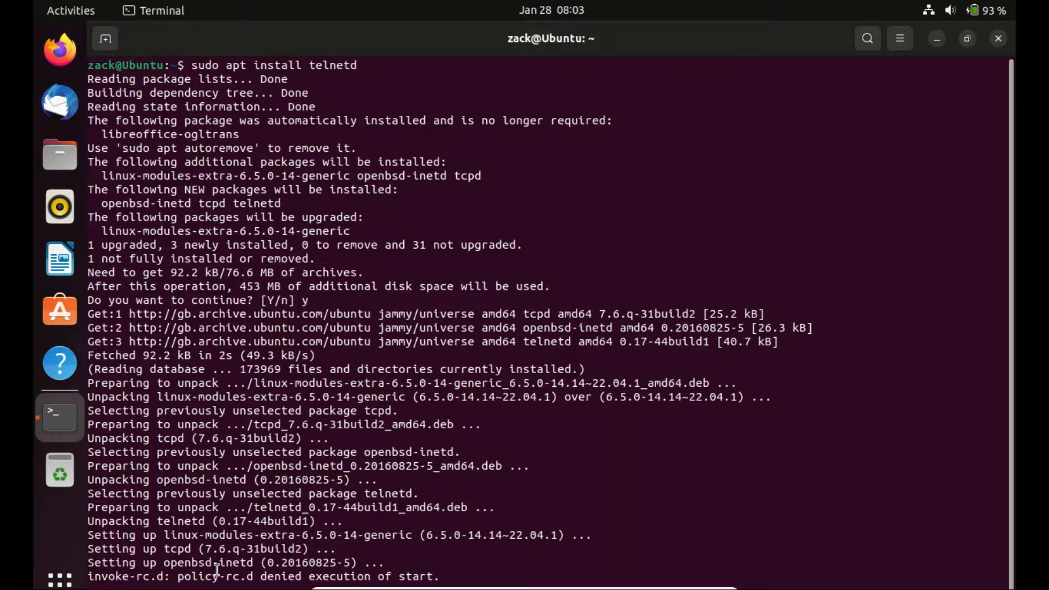
pyautogui.scroll(-3)
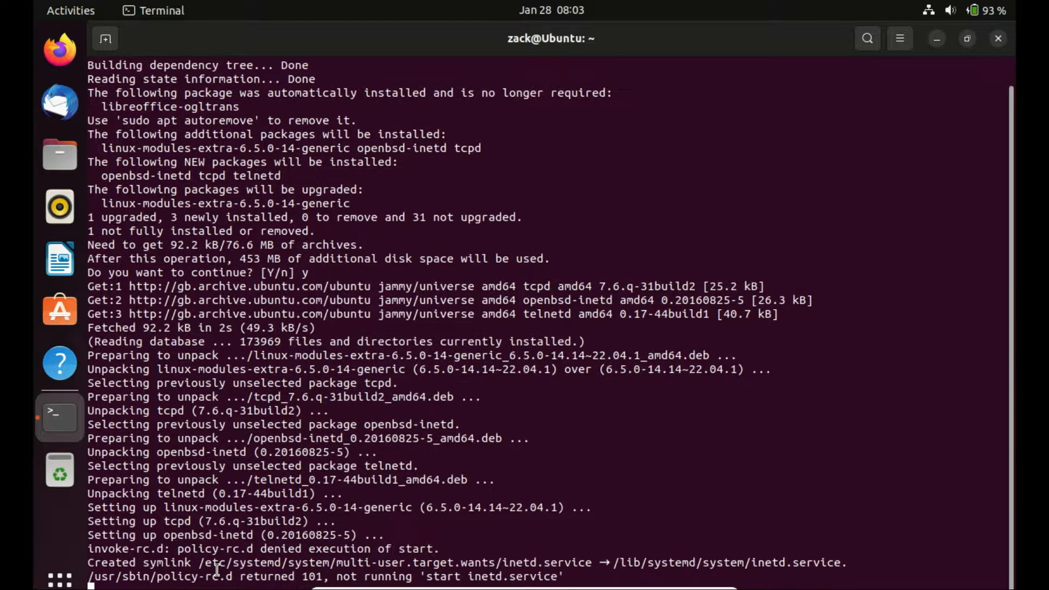
pyautogui.scroll(-3)
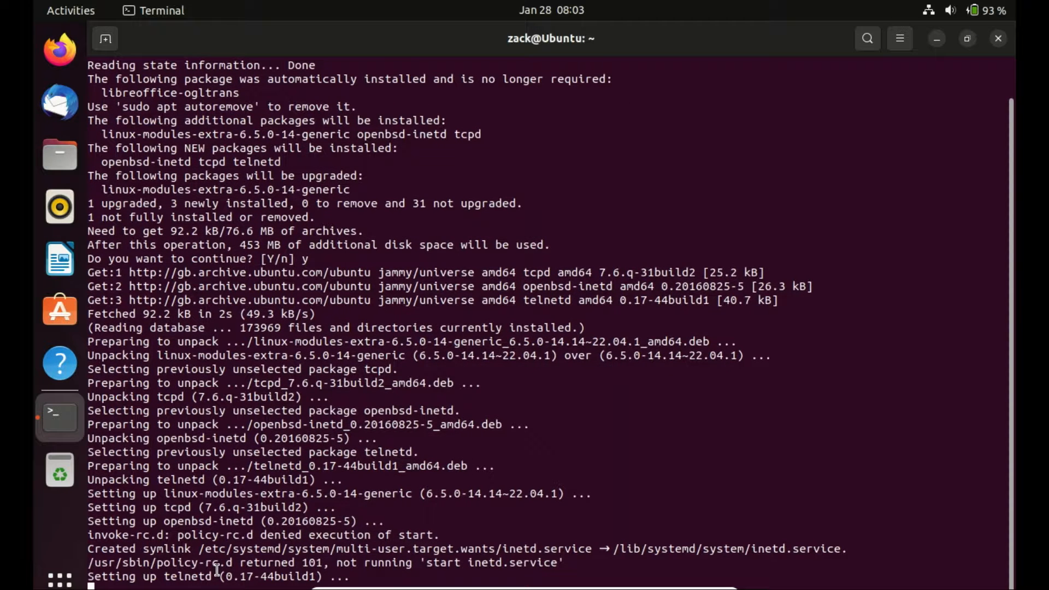
pyautogui.write('c')
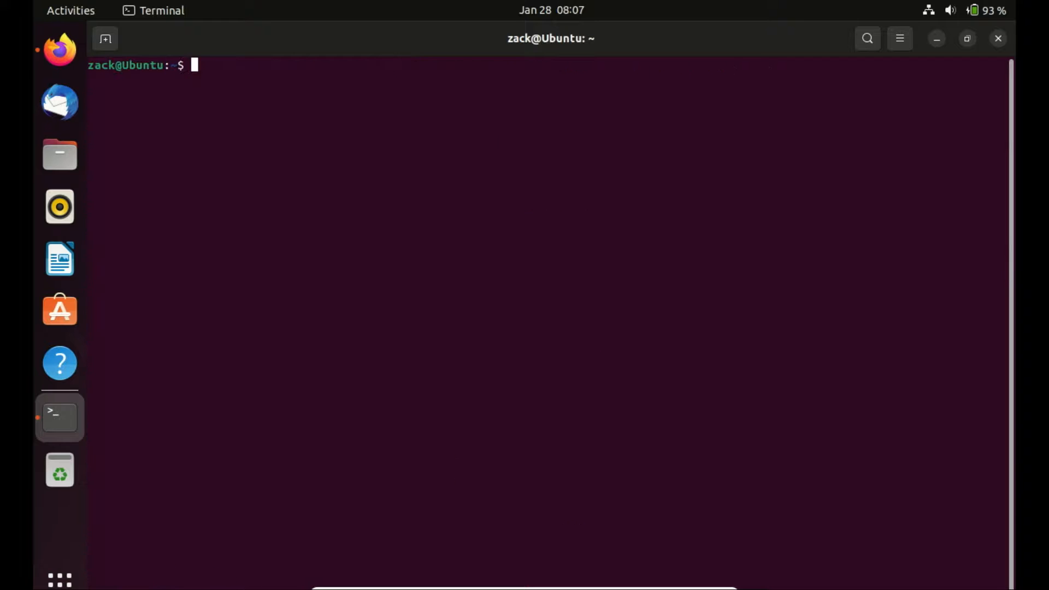
# Start the inetd service with 'sudo systemctl start inetd' and clear the screen.
pyautogui.write('sudo systemctl status inetd')
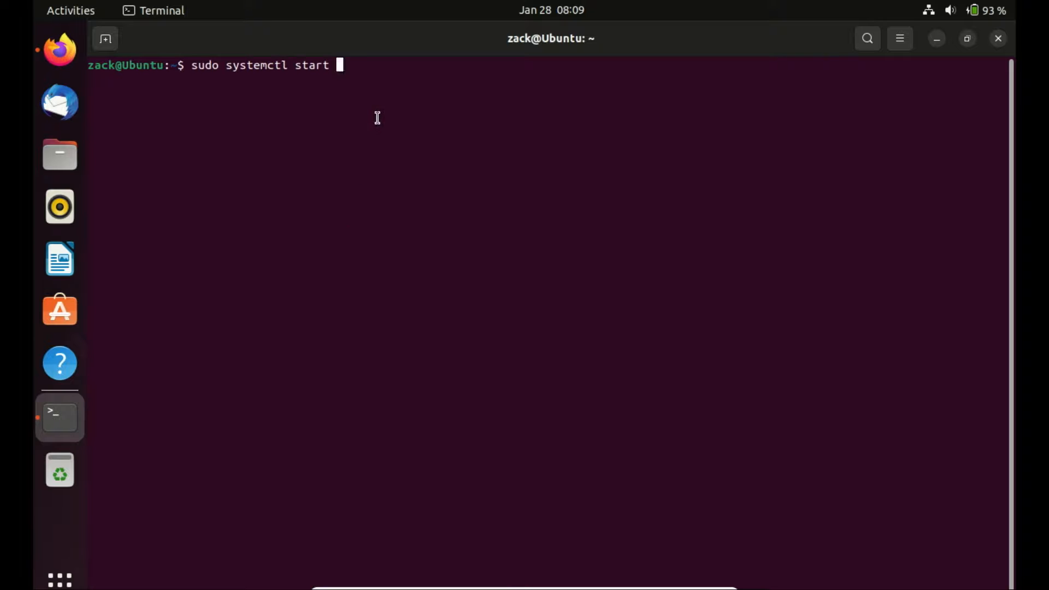
pyautogui.write('inetd')
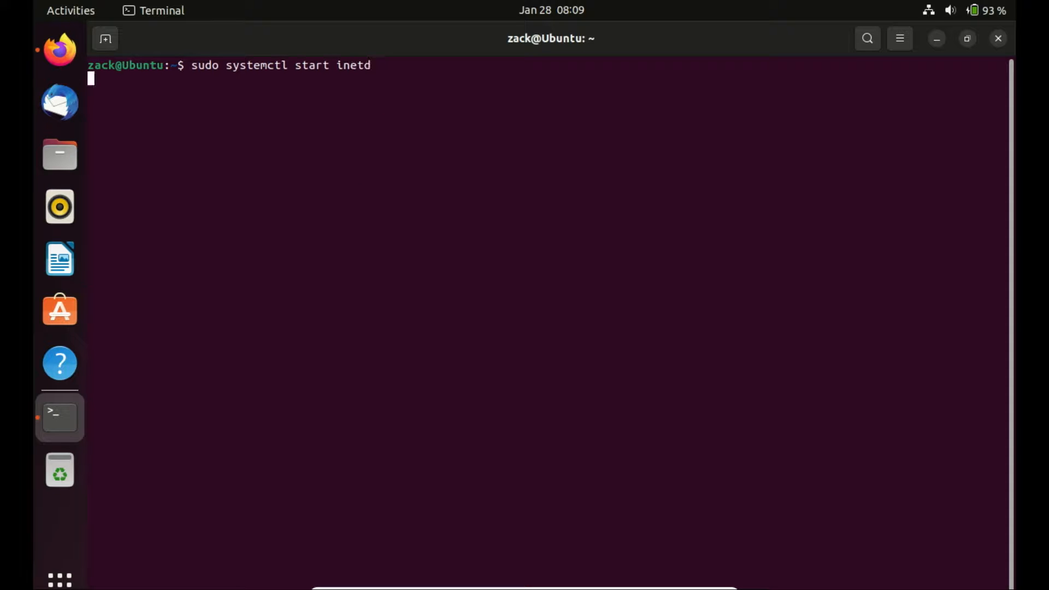
pyautogui.press('Return')
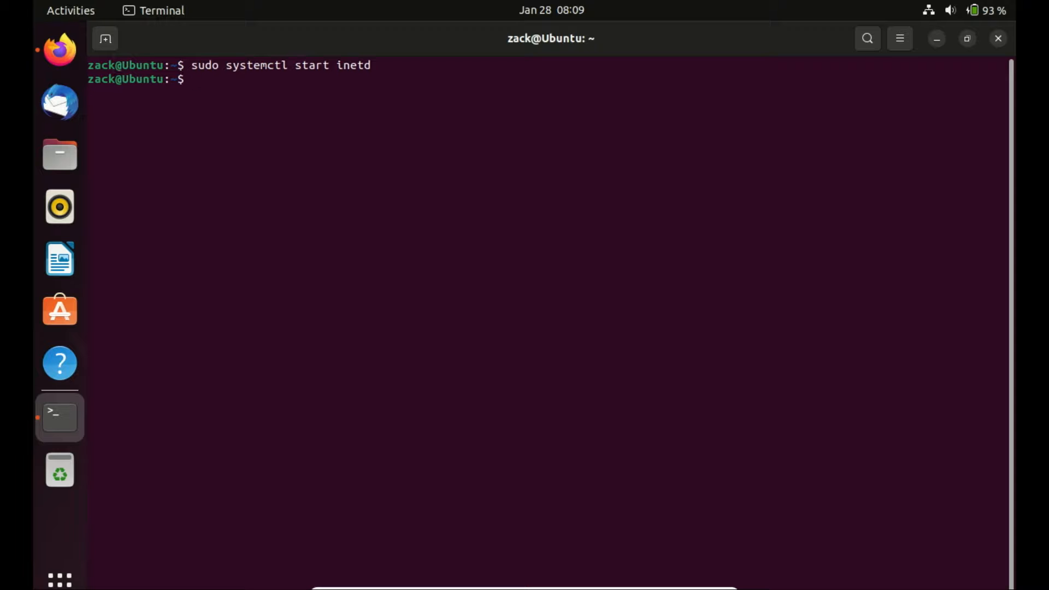
pyautogui.write('clear')
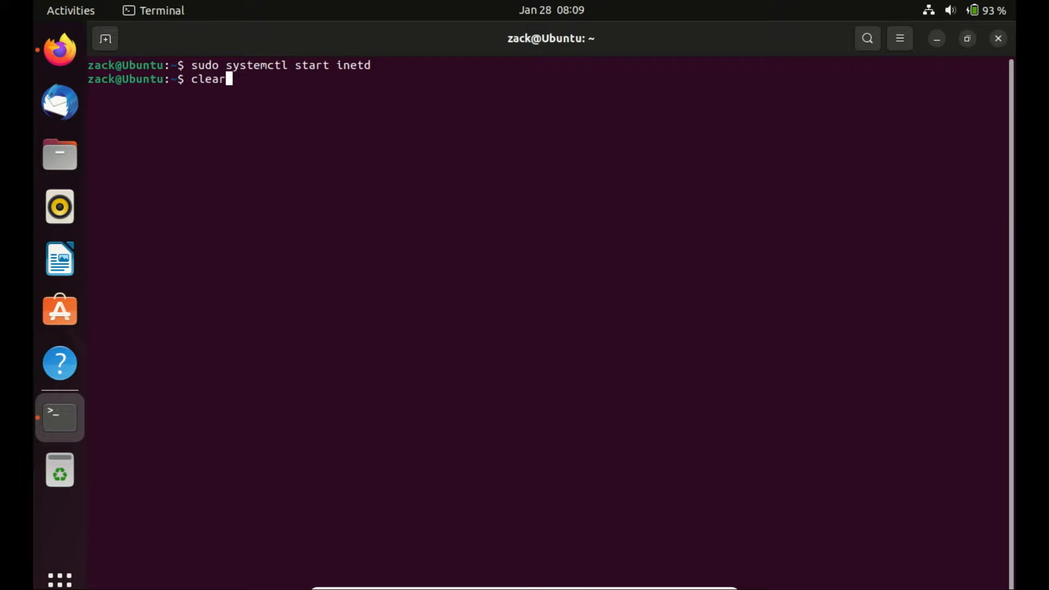
# Check inetd with 'sudo systemctl status inetd', confirming it is active (running).
pyautogui.write('sudo systemctl status inetd')
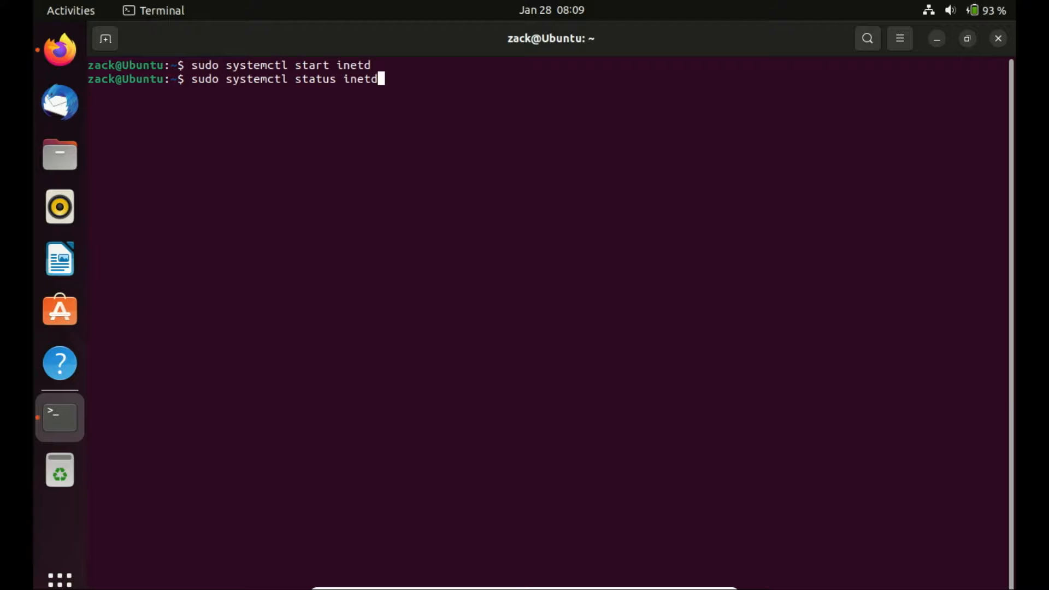
pyautogui.press('Return')
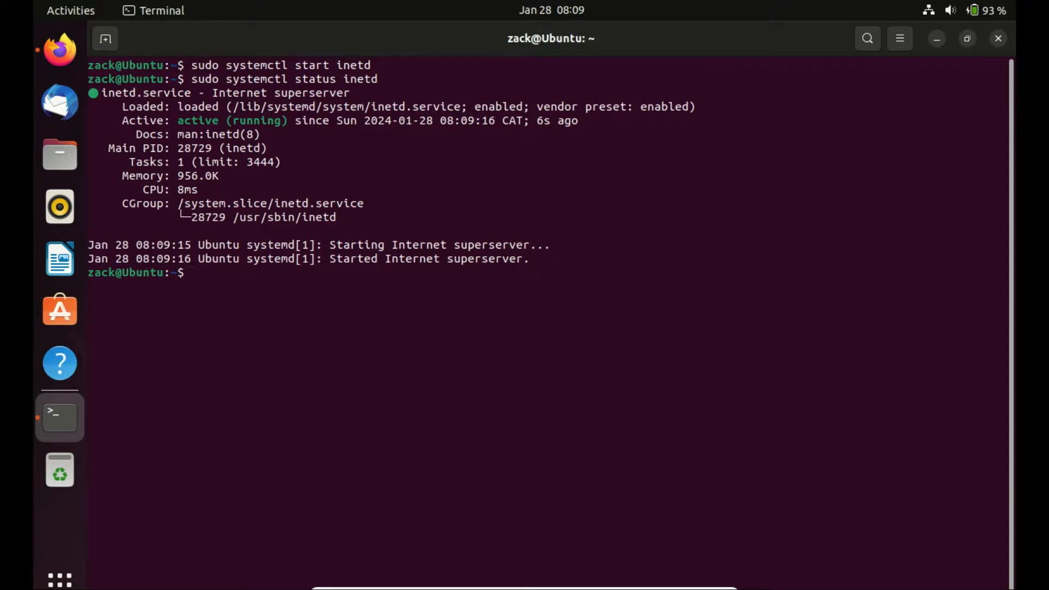
pyautogui.moveTo(252, 148)
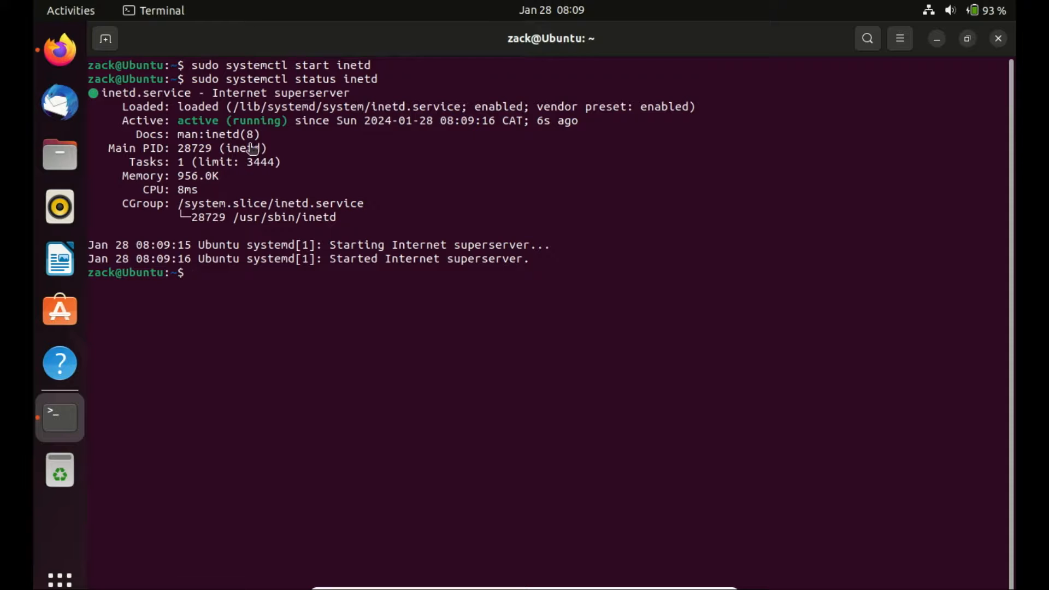
pyautogui.write('clea')
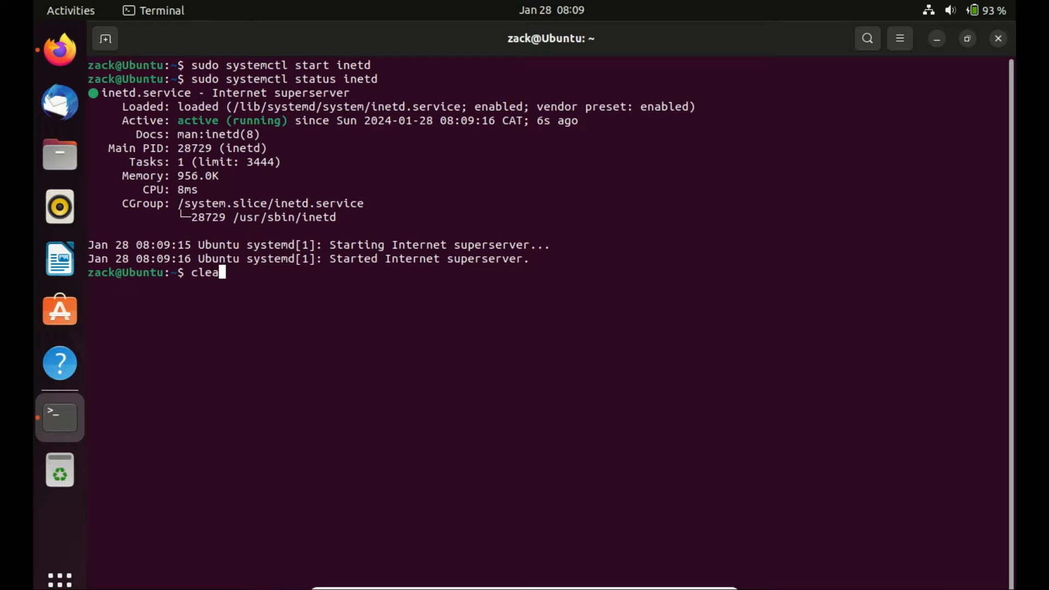
# Enable ufw and allow port 23 through the firewall for IPv4 and IPv6.
pyautogui.press('Return')
pyautogui.write('sudo ufw enab')
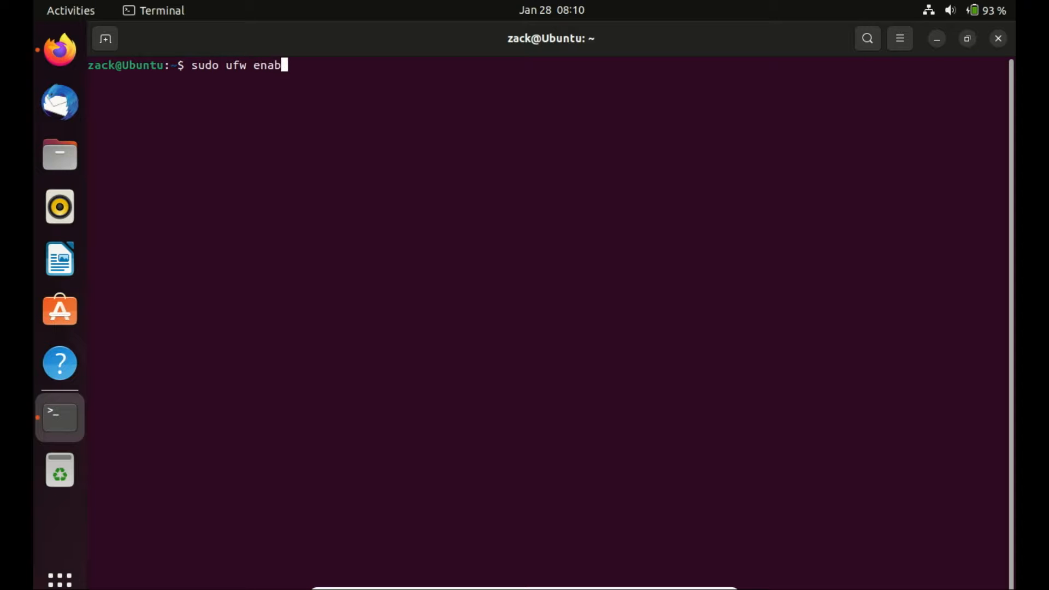
pyautogui.write('le')
pyautogui.write('sudo')
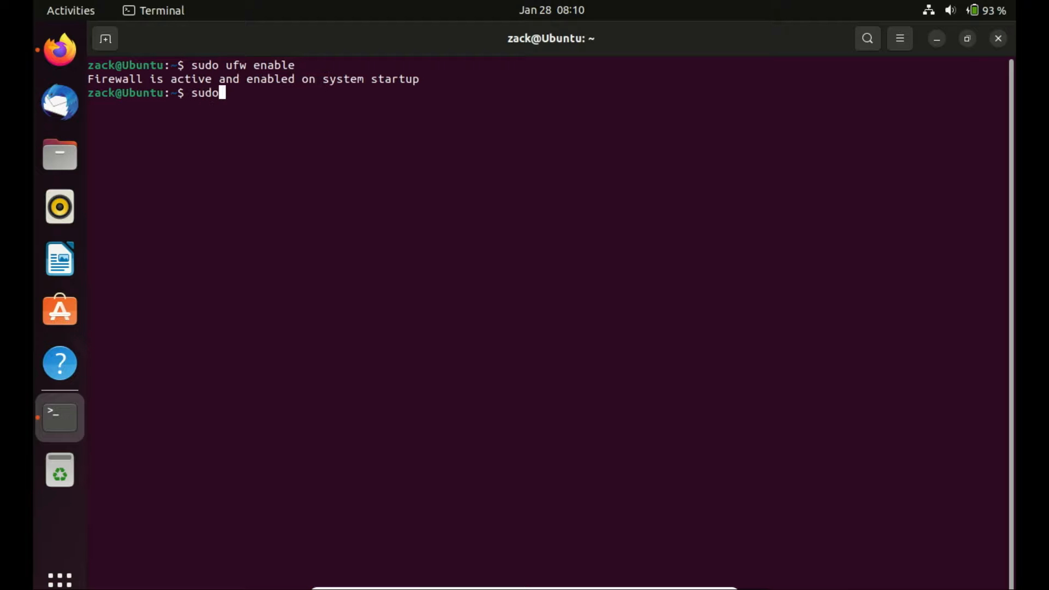
pyautogui.write('ufw')
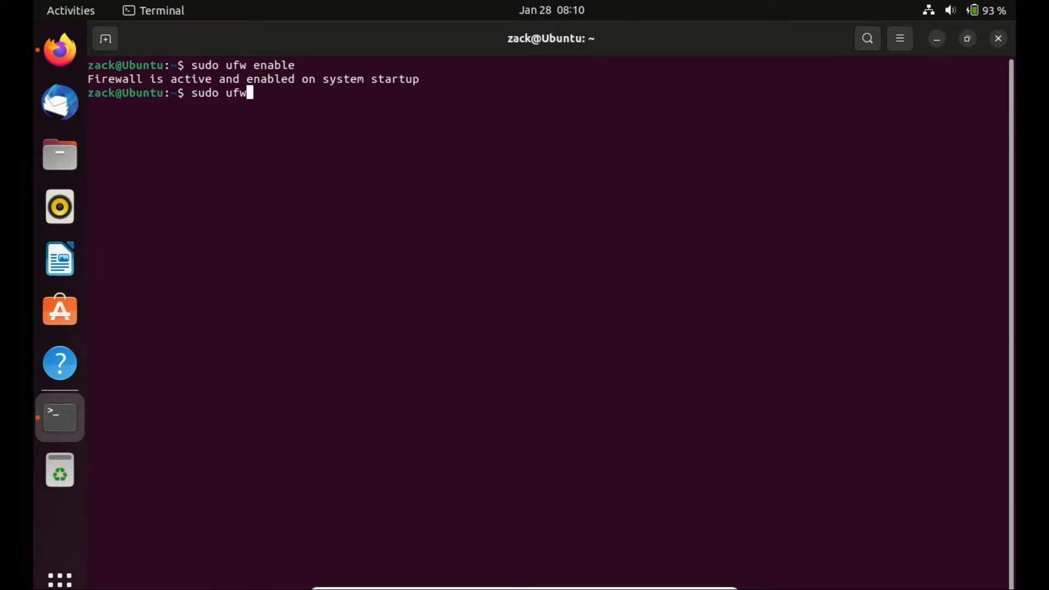
pyautogui.write('allo')
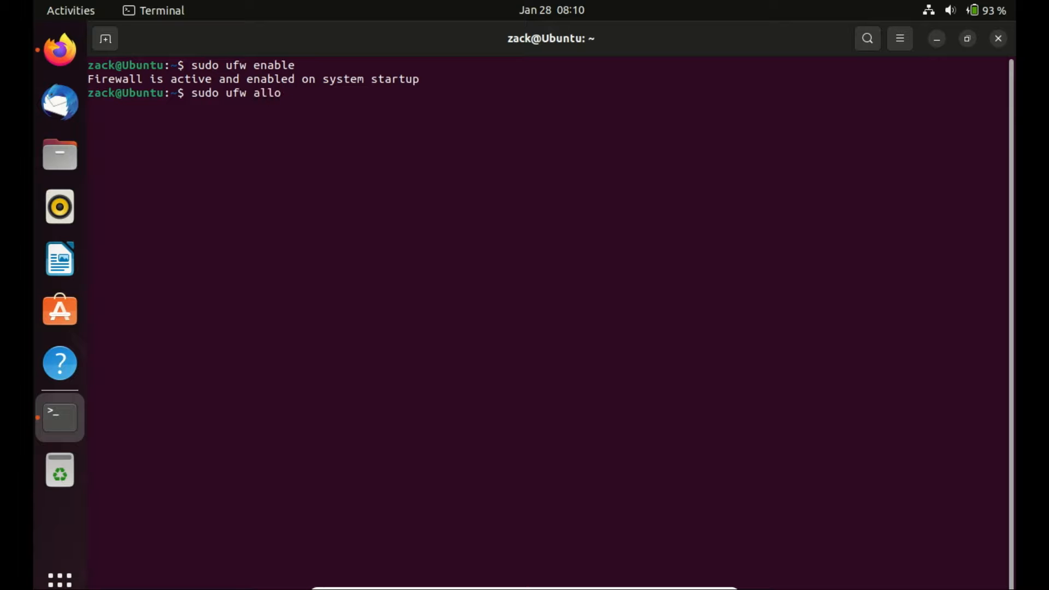
pyautogui.write('w 23')
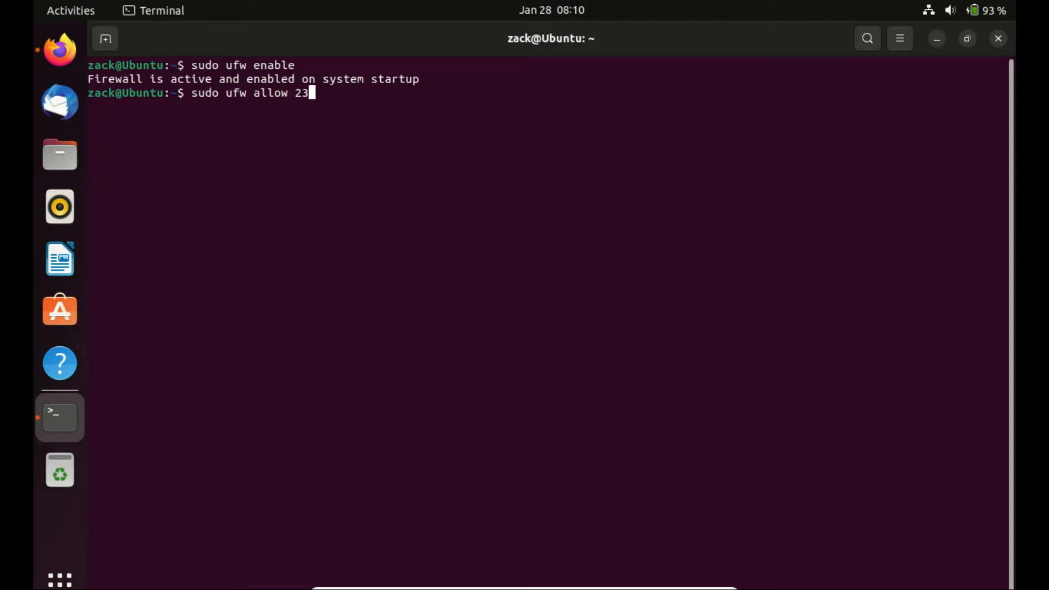
pyautogui.press('Return')
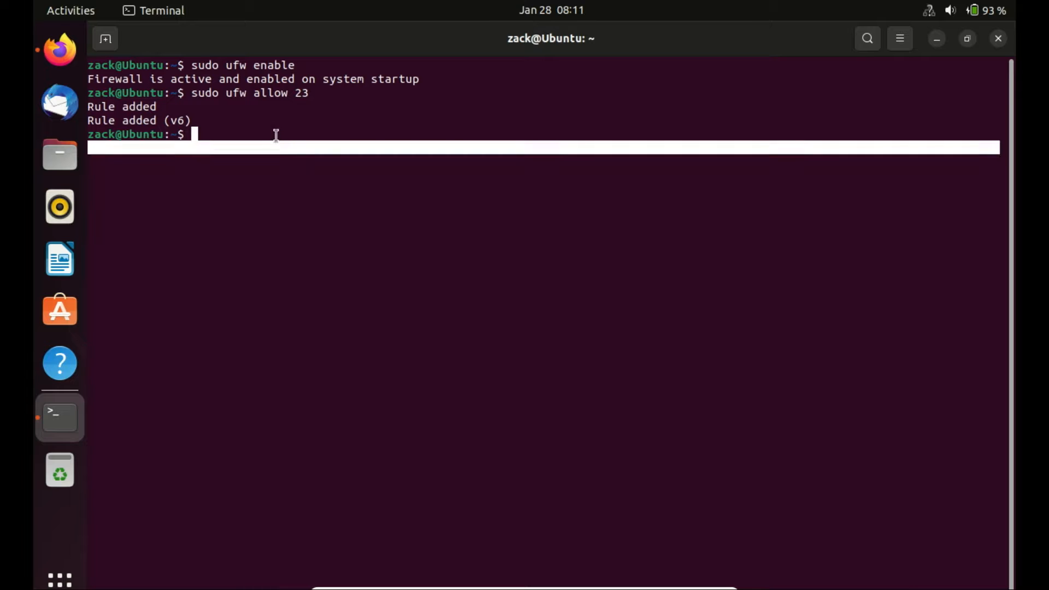
# List the network interfaces with ifconfig, revealing the Ubuntu address 192.168.117.181.
pyautogui.write('ifc')
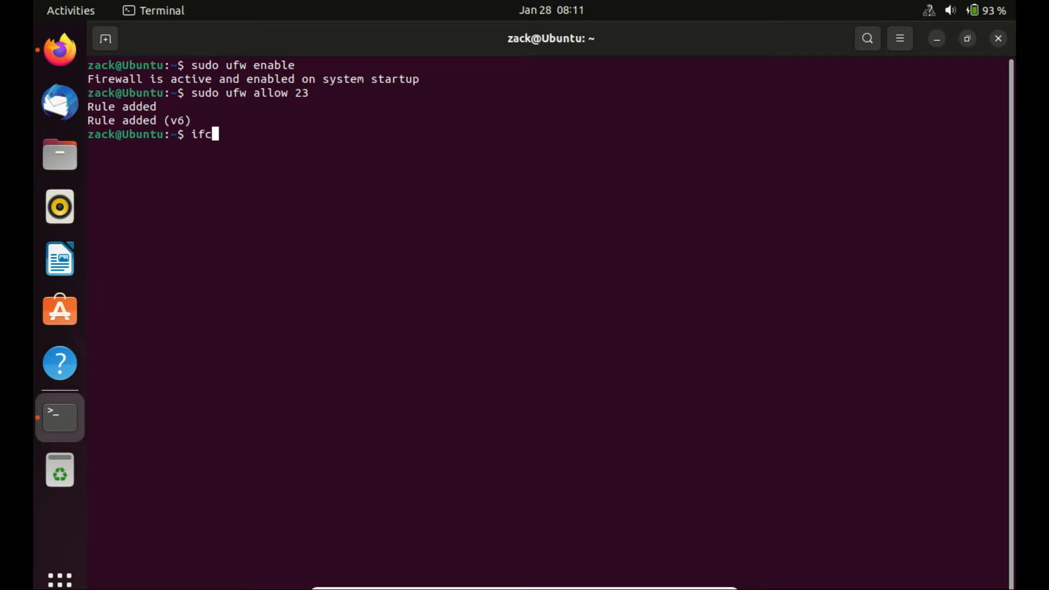
pyautogui.press('Return')
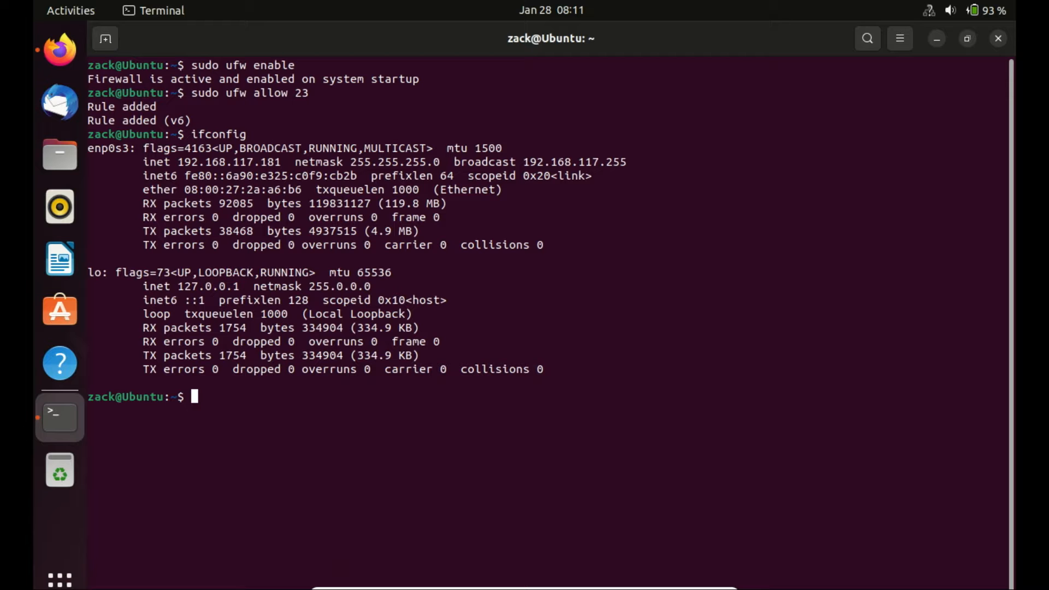
pyautogui.moveTo(111, 7)
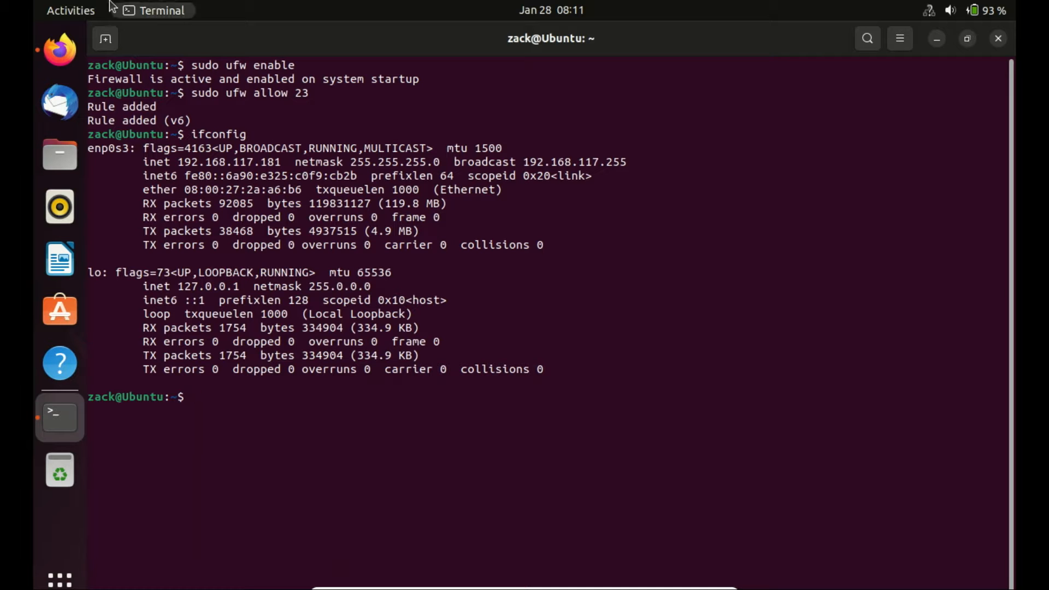
pyautogui.doubleClick(228, 162)
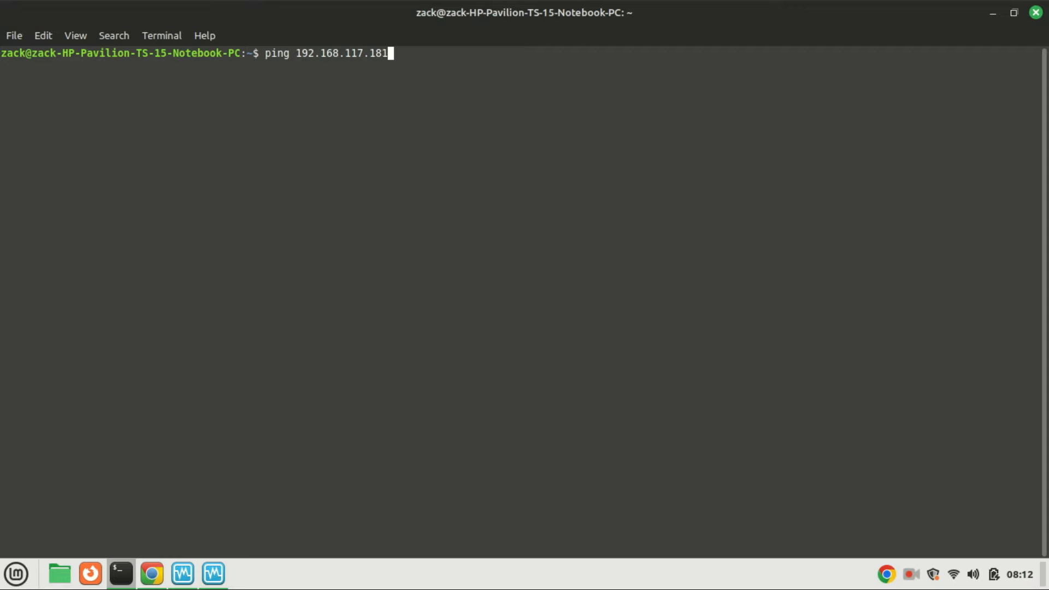
# Ping 192.168.117.181 from Mint with 0% loss and start the telnet command template.
pyautogui.press('Return')
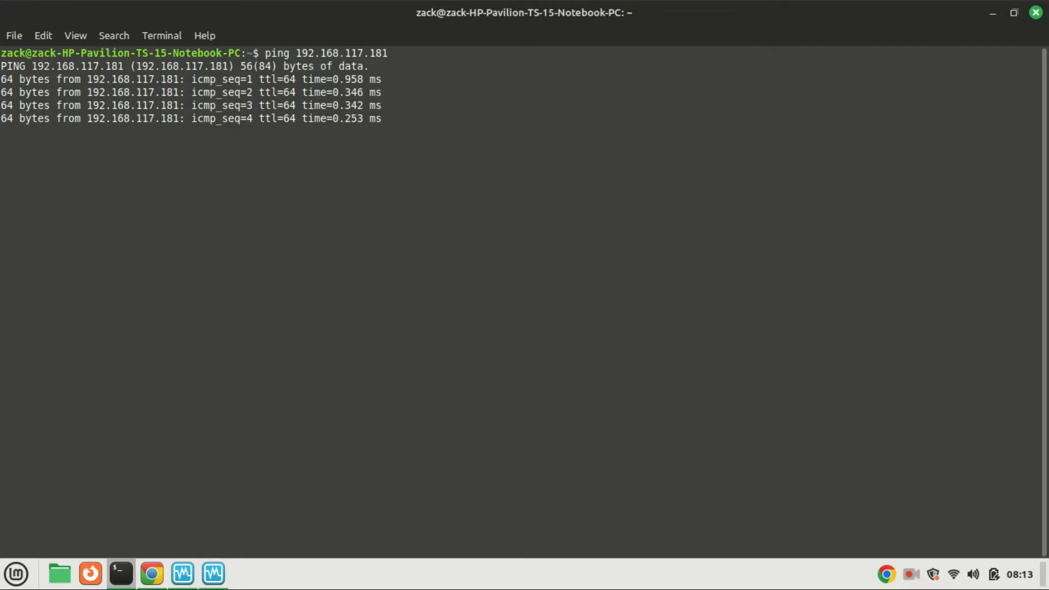
pyautogui.write('telnet [hostname or IP address] [port]')
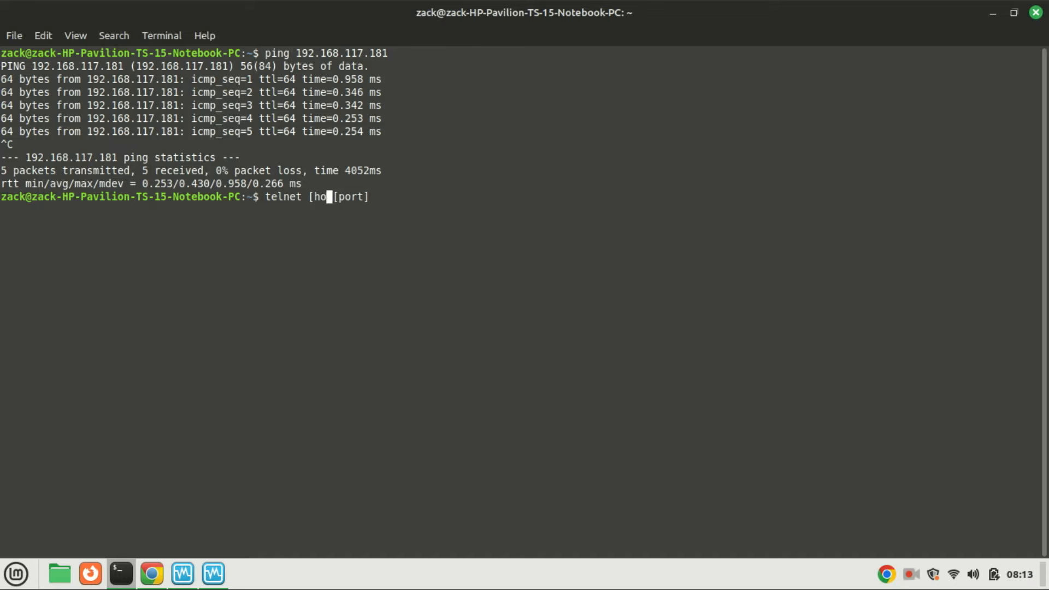
# Connect from Mint with 'telnet 192.168.117.181 23', reaching the Ubuntu login prompt.
pyautogui.press('BackSpace')
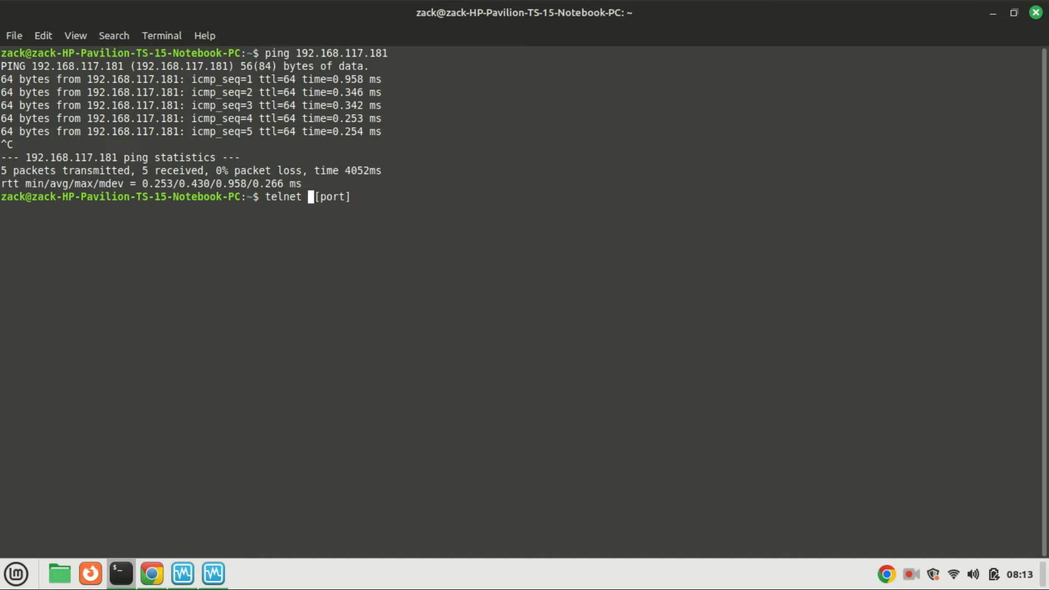
pyautogui.write('192.')
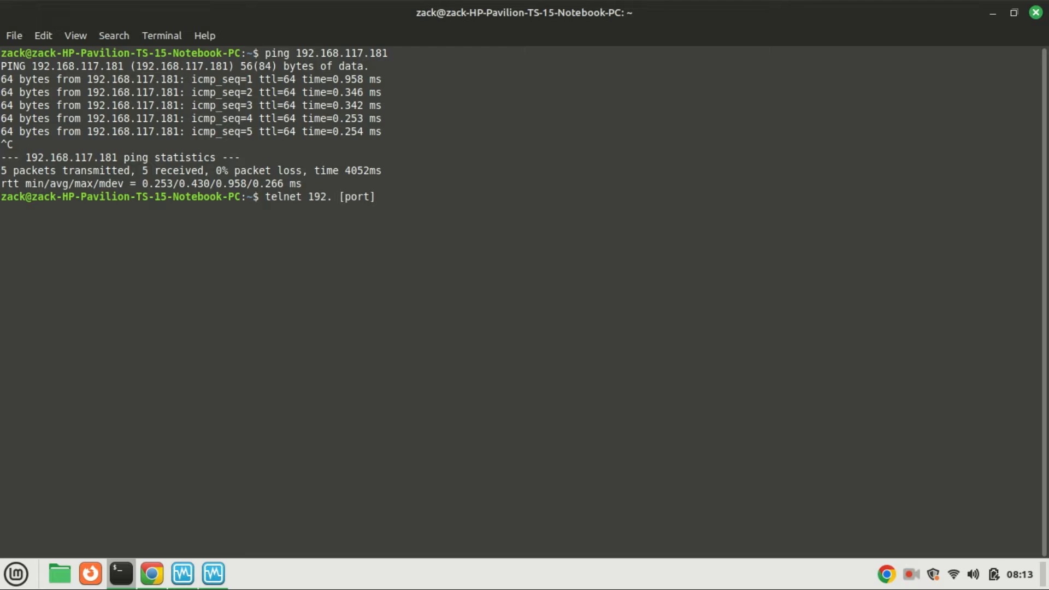
pyautogui.write('168.117')
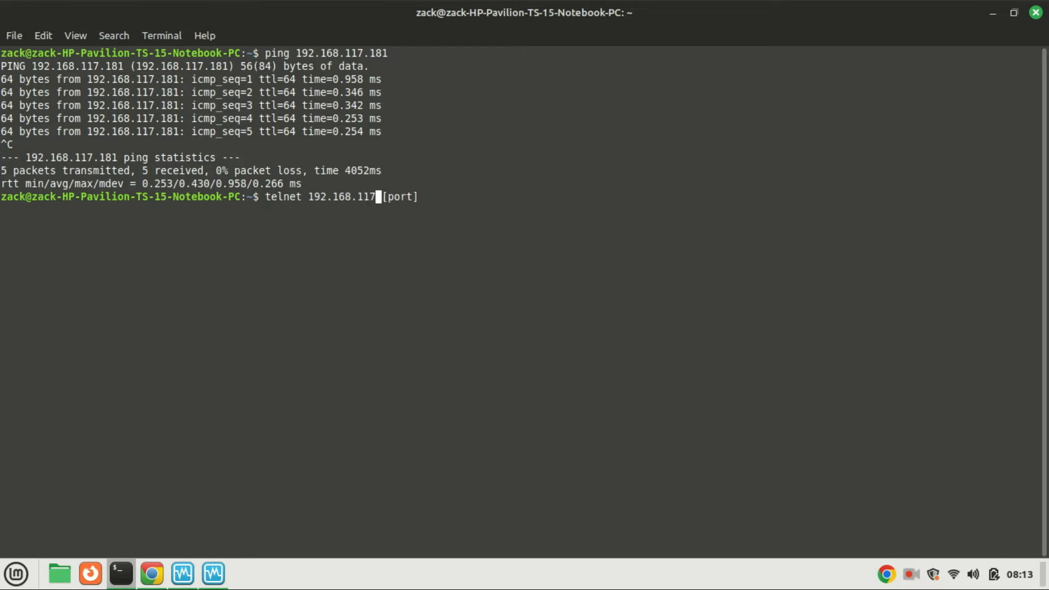
pyautogui.write('.181')
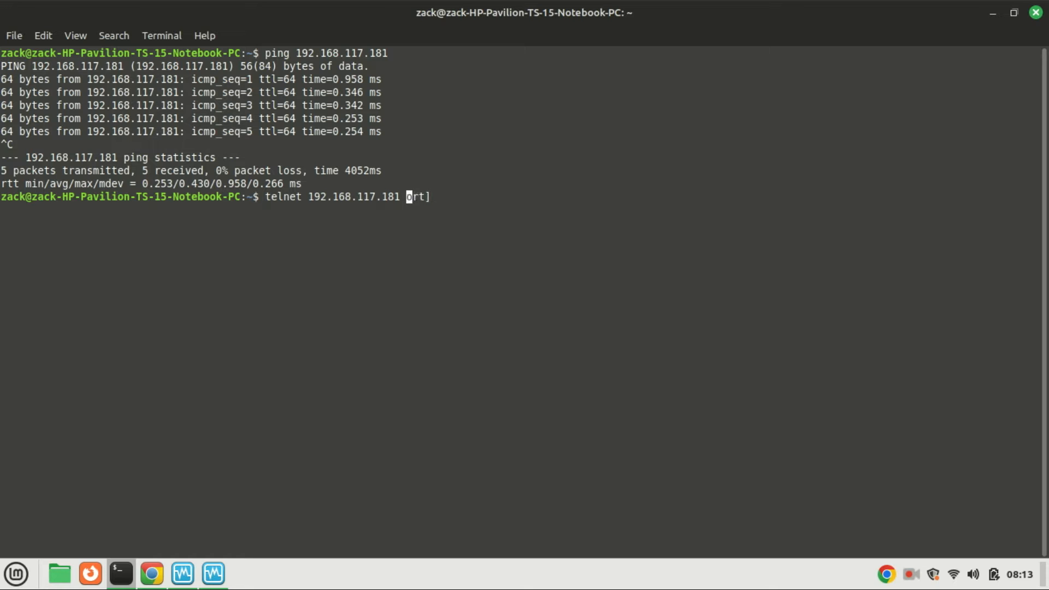
pyautogui.write('23')
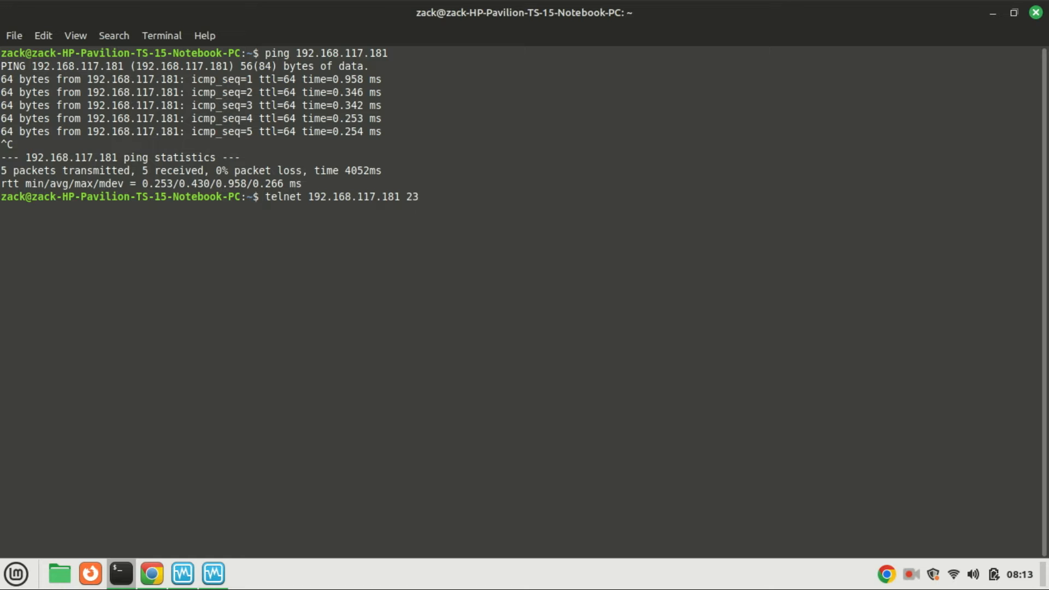
pyautogui.press('Return')
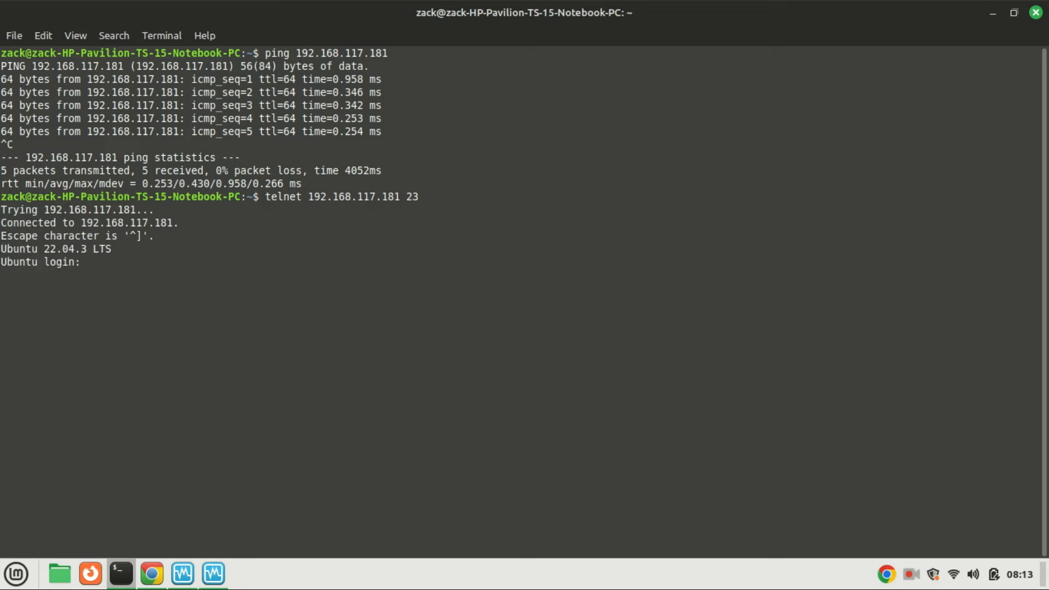
# Try root at the telnet login, then log in as zack with the password to get the Ubuntu 22.04.3 welcome.
pyautogui.write('root')
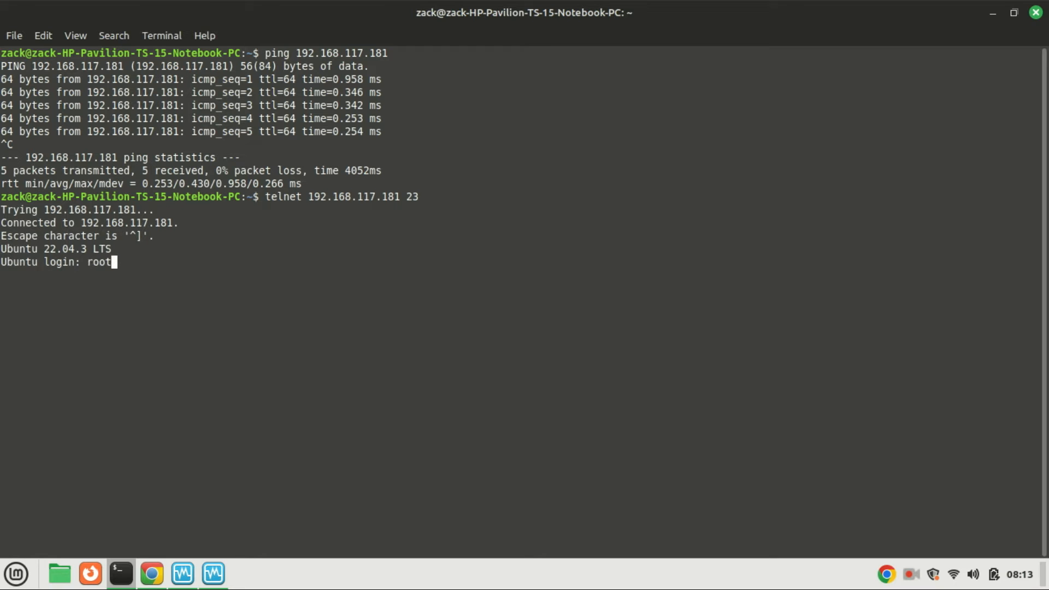
pyautogui.press('Return')
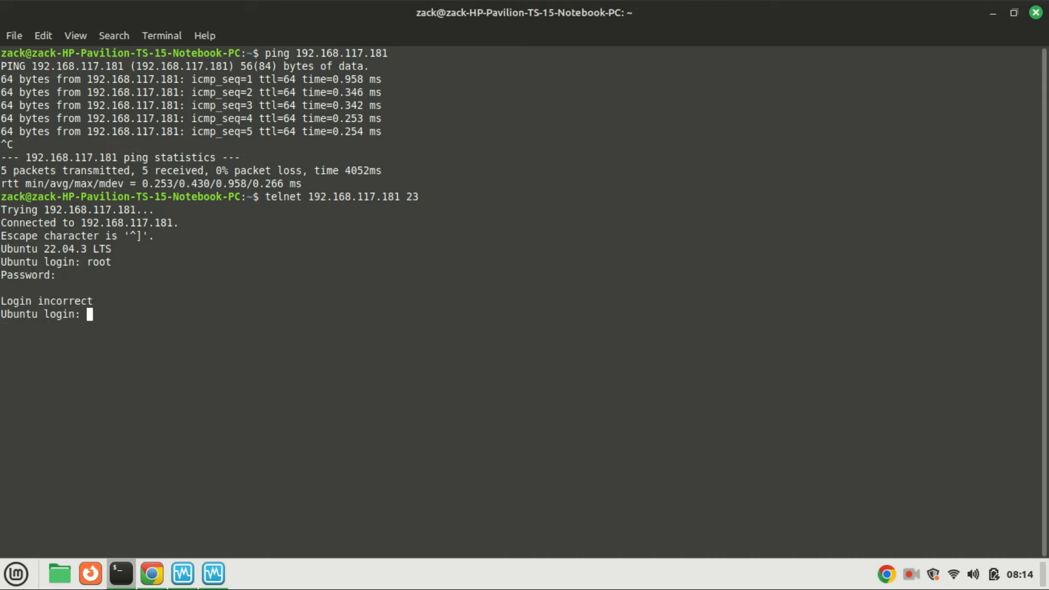
pyautogui.write('zack')
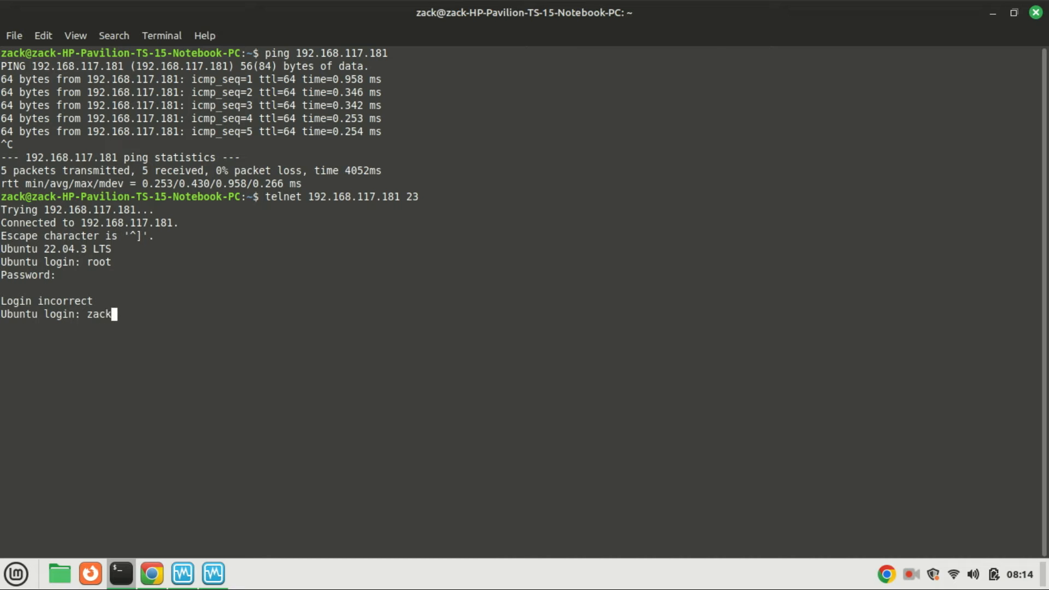
pyautogui.press('Return')
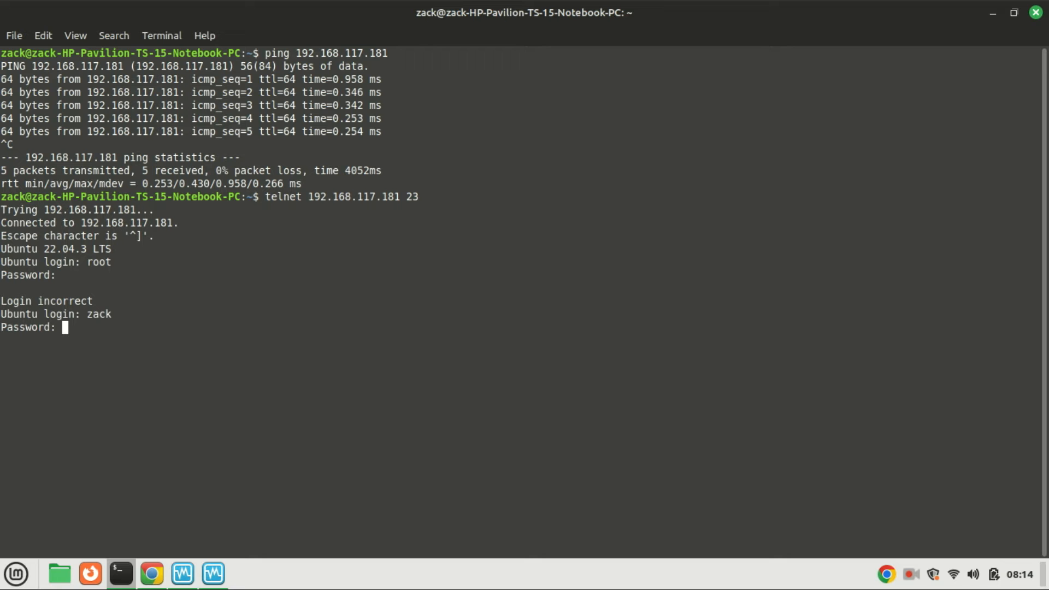
pyautogui.press('Return')
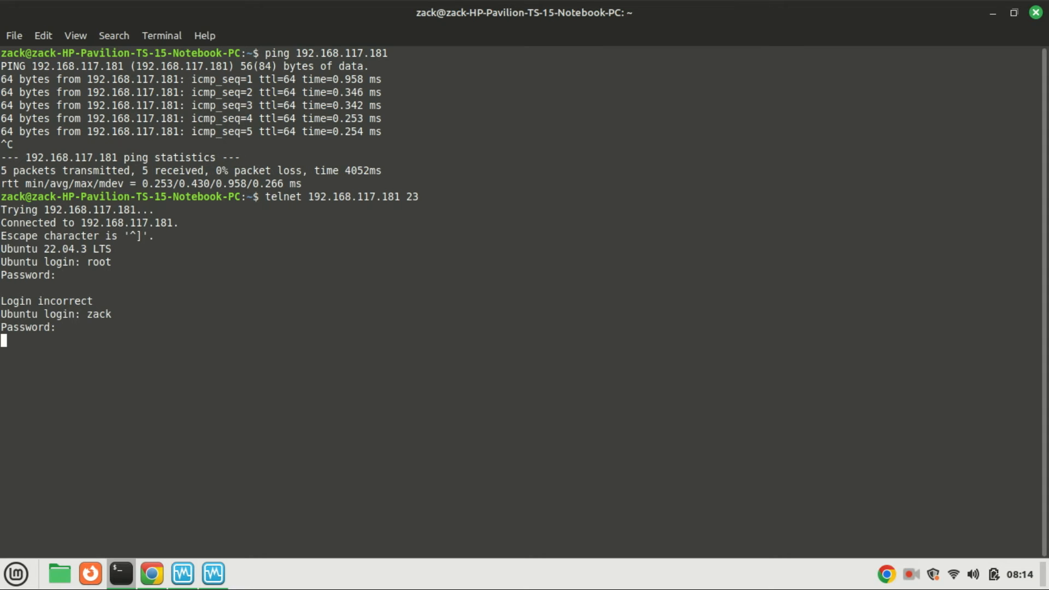
pyautogui.press('Return')
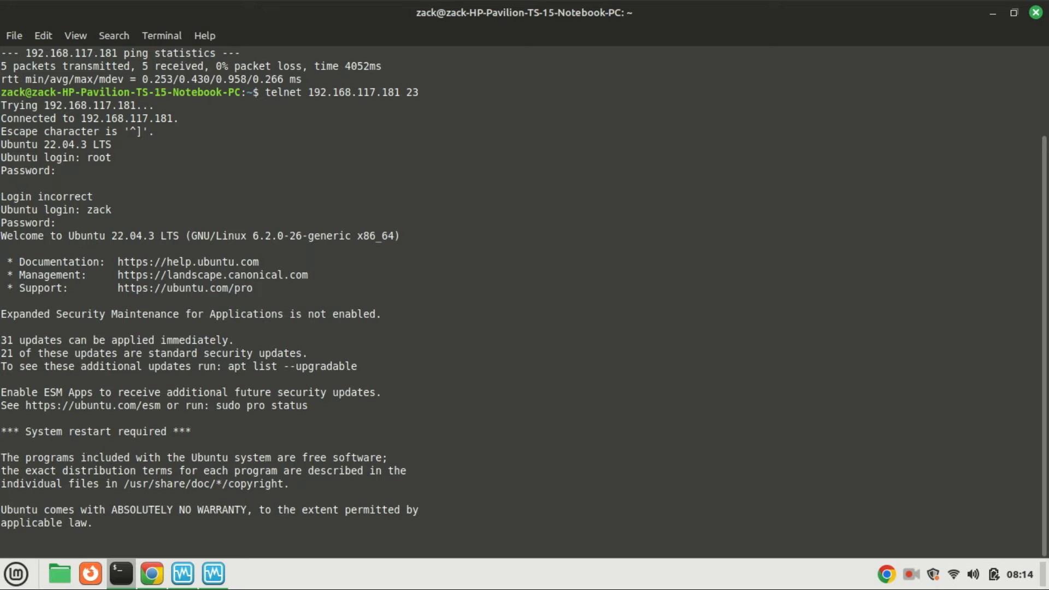
pyautogui.press('Return')
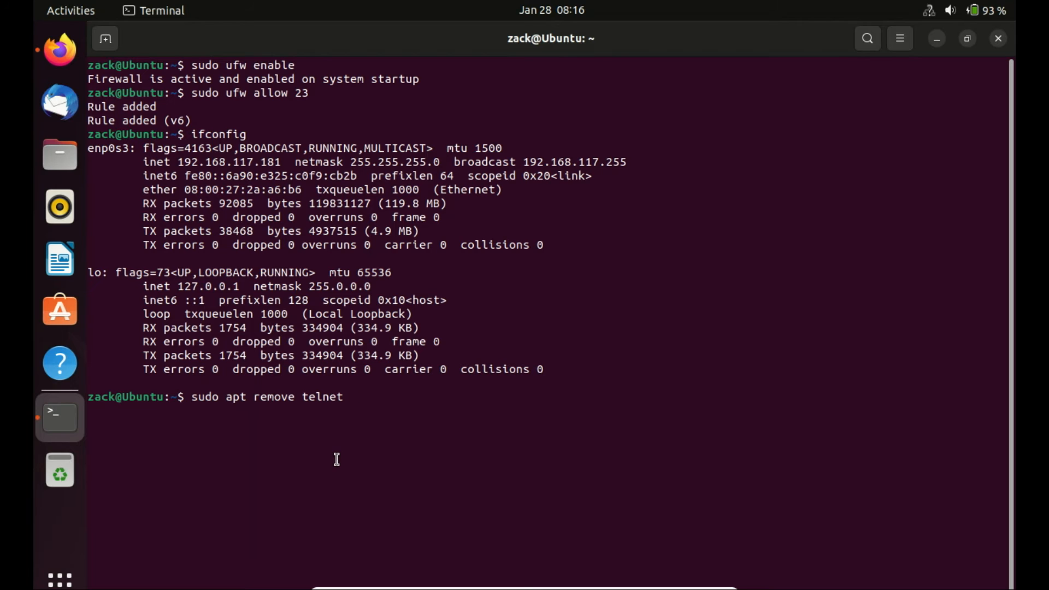
# Remove the telnet and telnetd packages with apt, confirming with y to free 270 kB.
pyautogui.write('te')
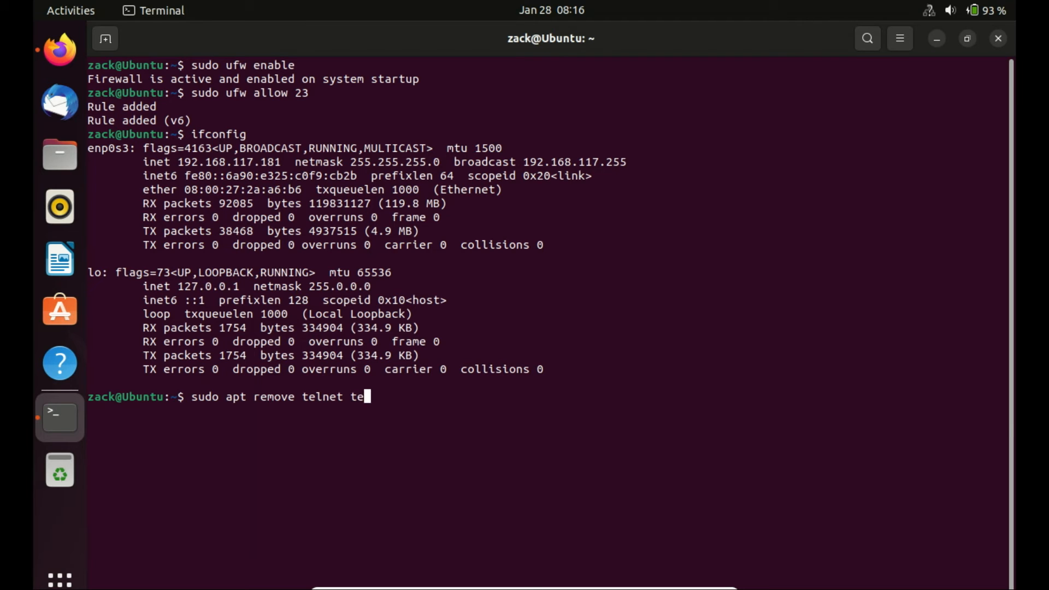
pyautogui.write('lnet')
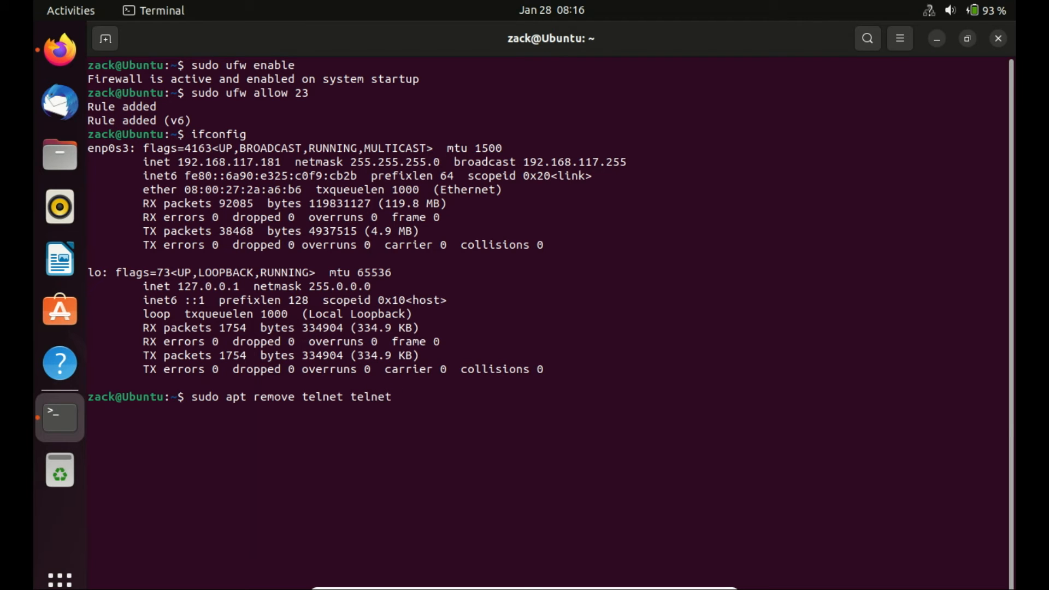
pyautogui.write('d')
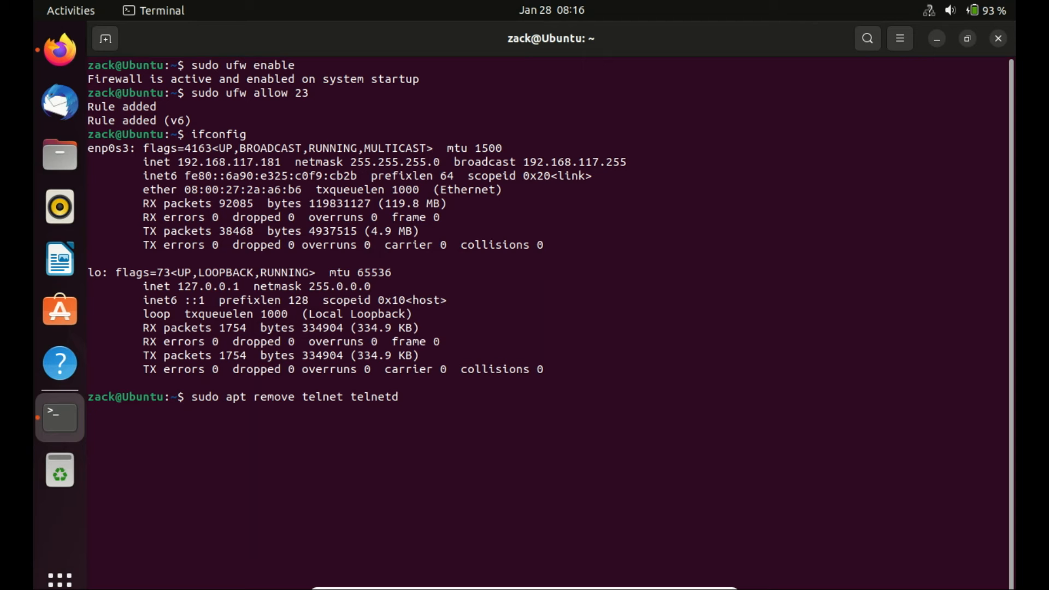
pyautogui.press('Return')
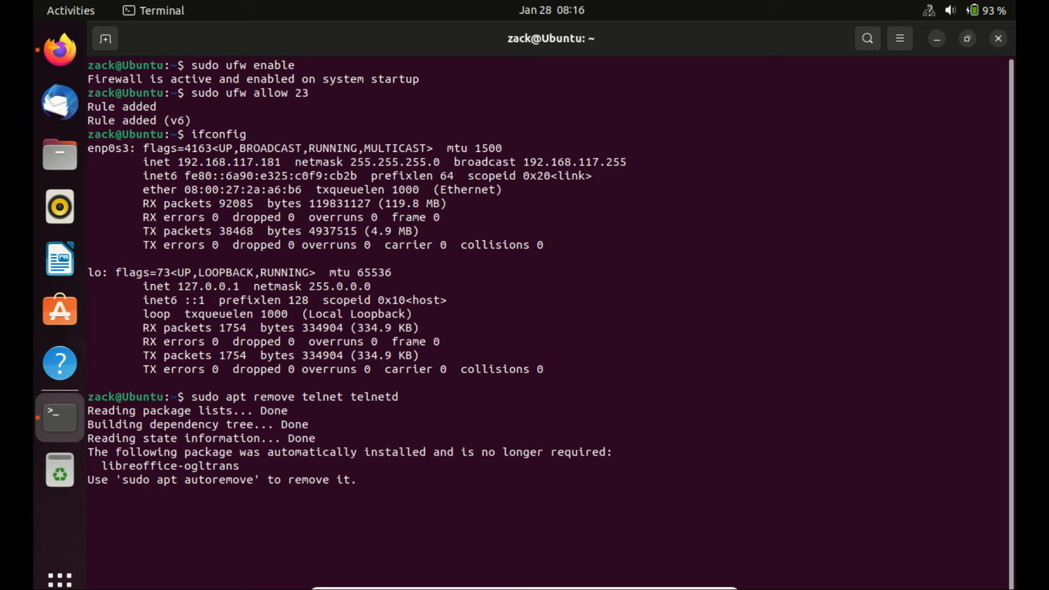
pyautogui.write('you want to continue? [Y/n] y')
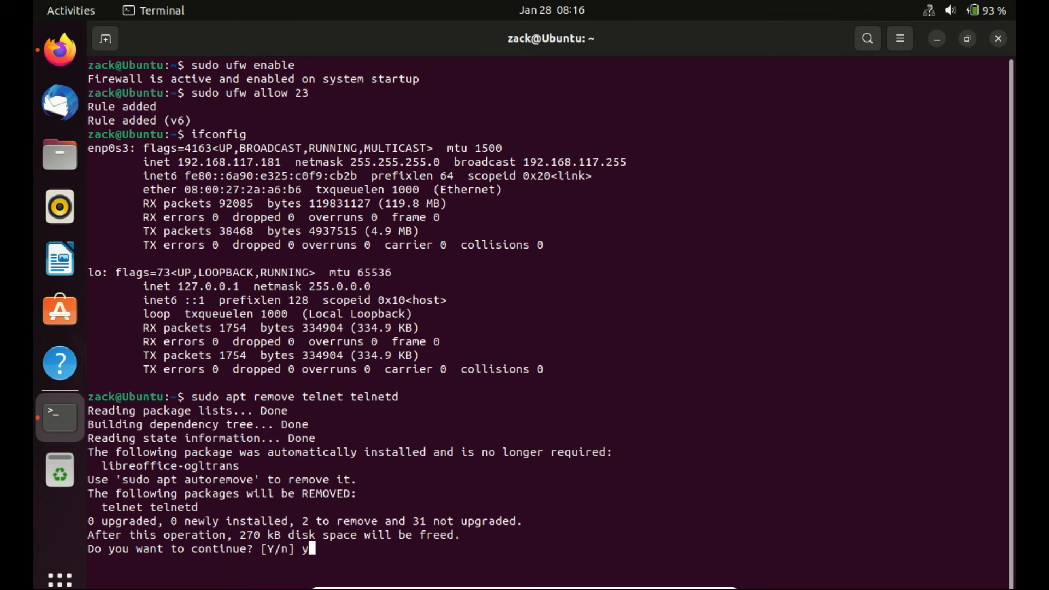
pyautogui.press('Return')
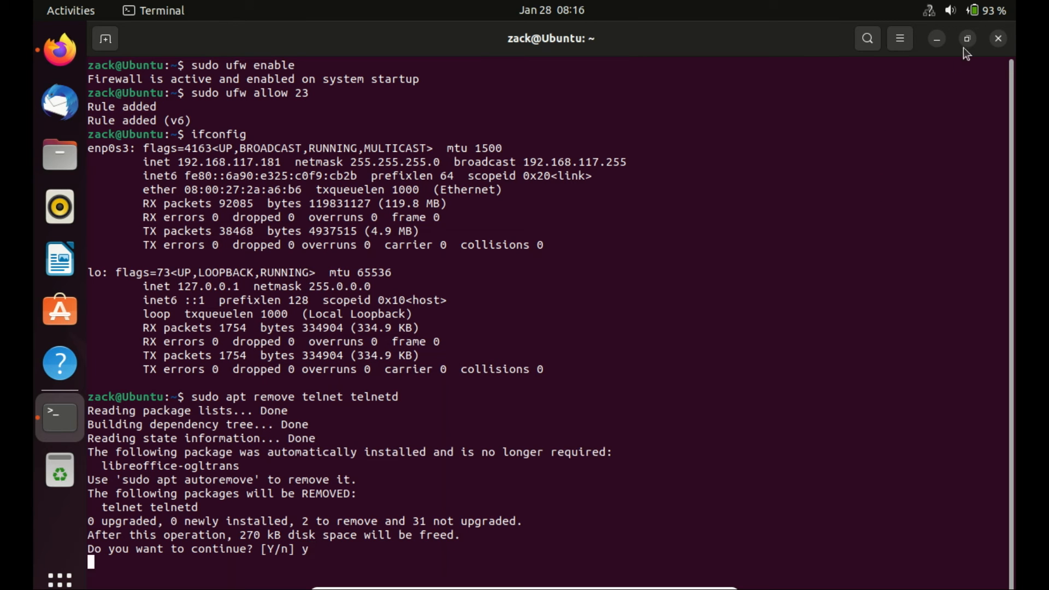